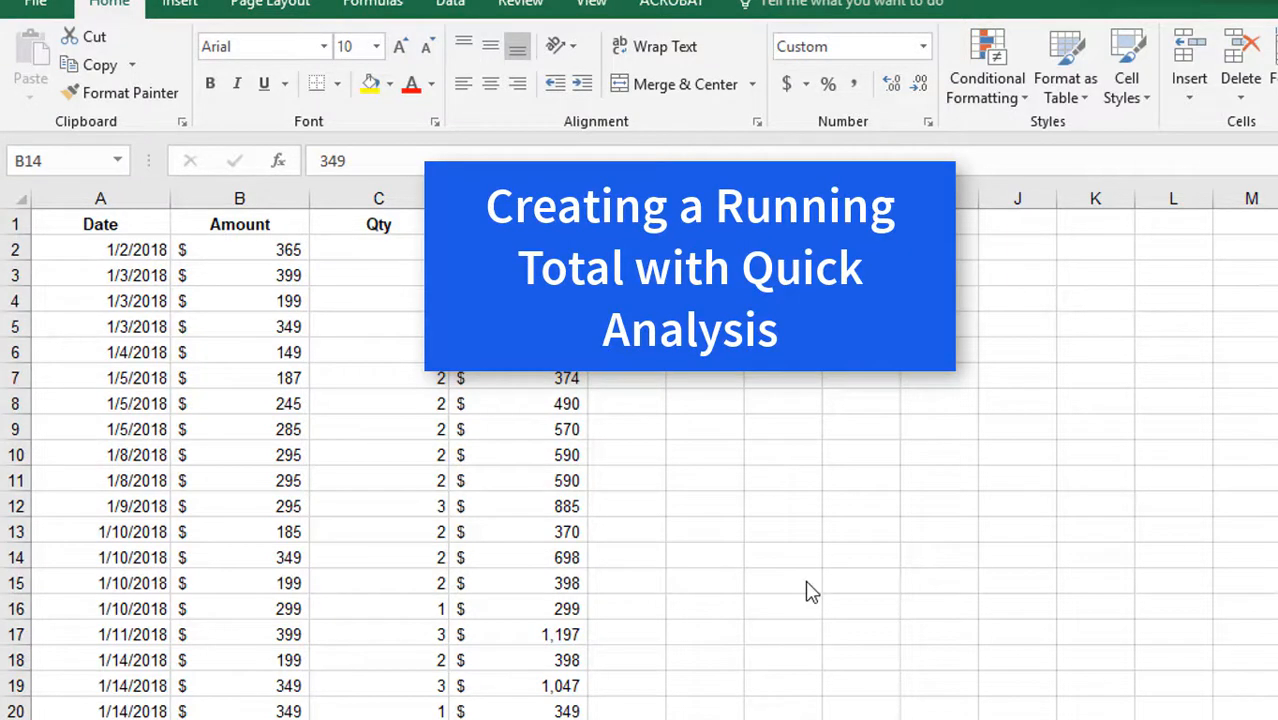
pyautogui.moveTo(820, 585)
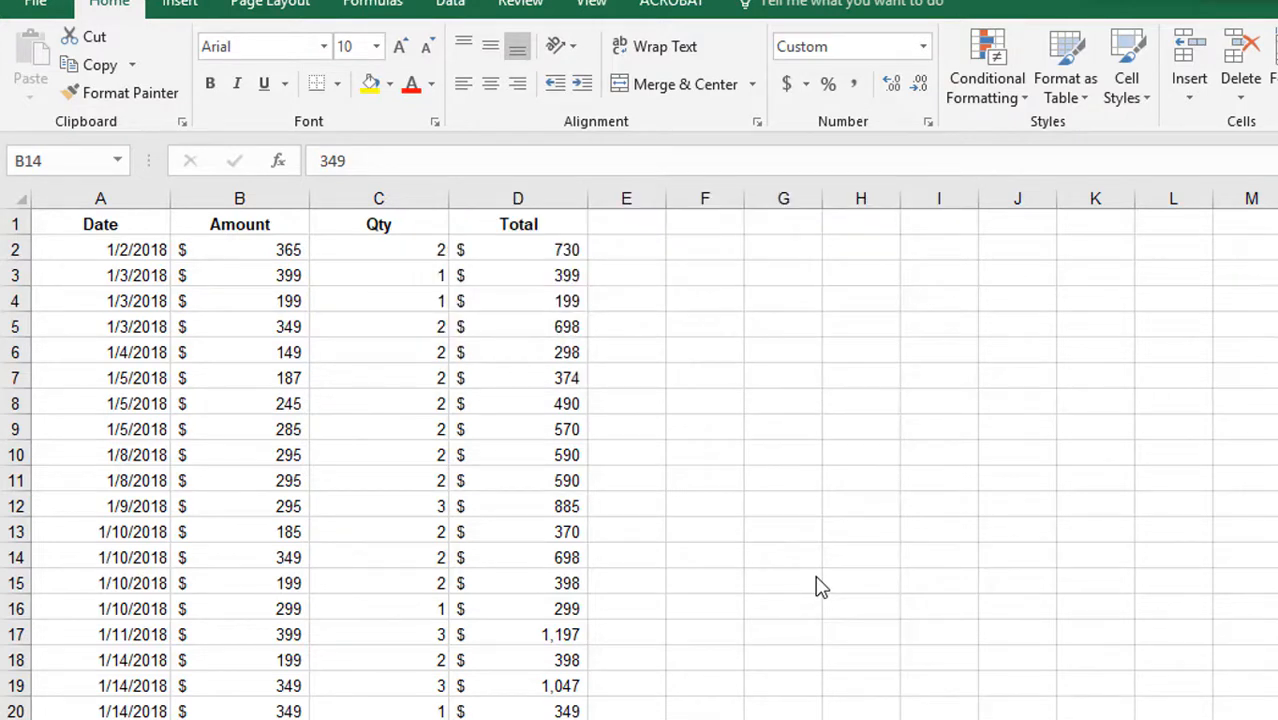
pyautogui.moveTo(825, 584)
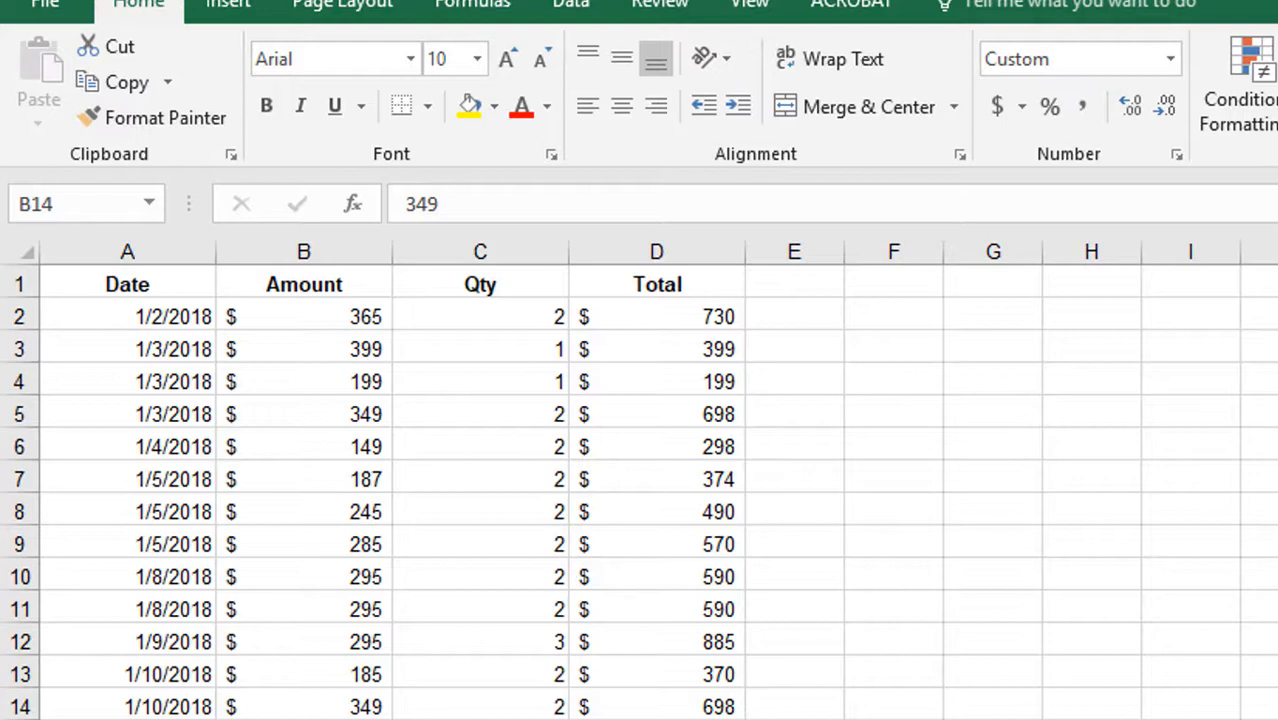
pyautogui.moveTo(670, 378)
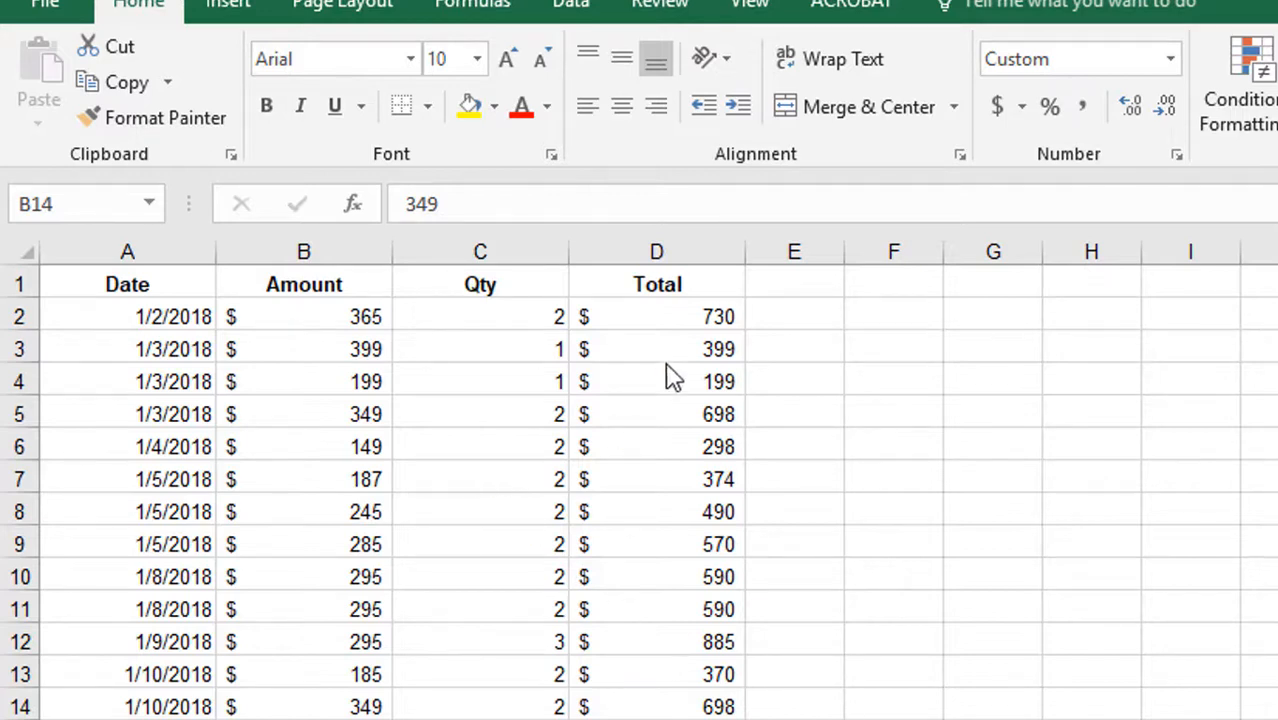
pyautogui.moveTo(685, 337)
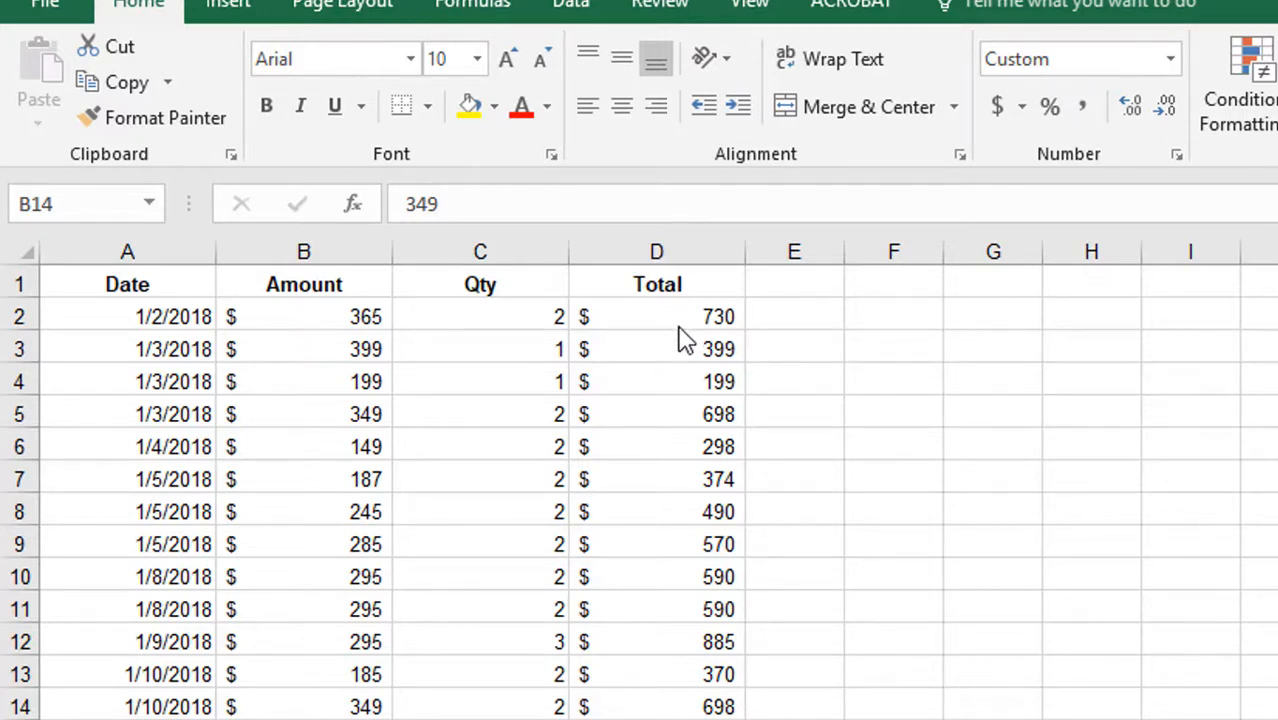
# Step: Select cell D2, the first value in the Total column
pyautogui.click(657, 316)
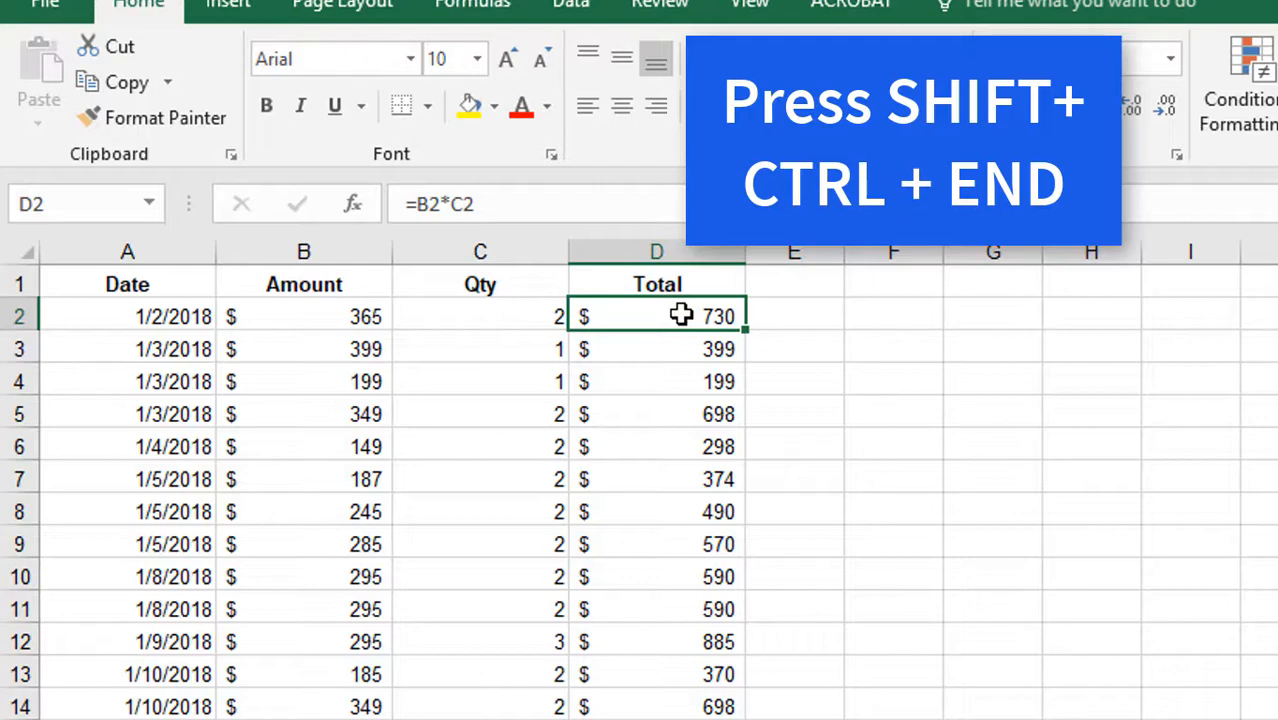
# Step: Extend the selection from D2 to the last data row with Ctrl+Shift+End
pyautogui.press('ctrl+shift+end')
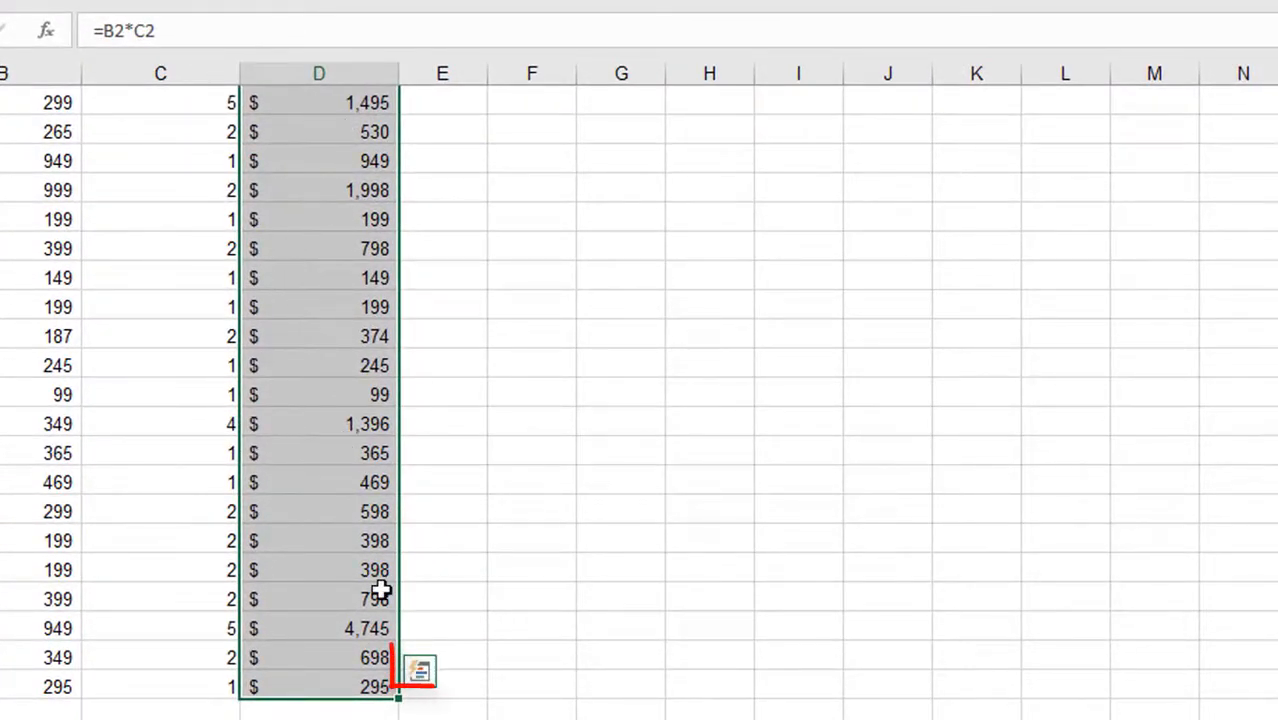
pyautogui.moveTo(420, 670)
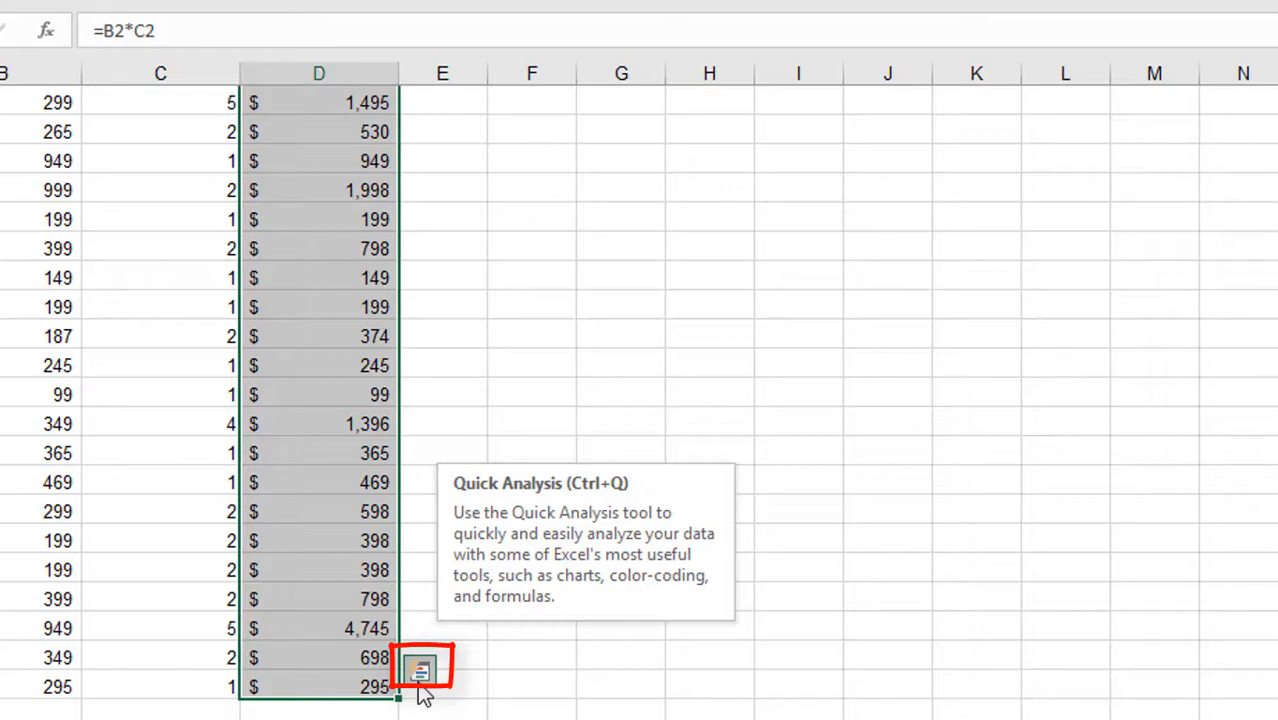
# Step: Show the Quick Analysis Totals options for the selected Total values
pyautogui.click(420, 668)
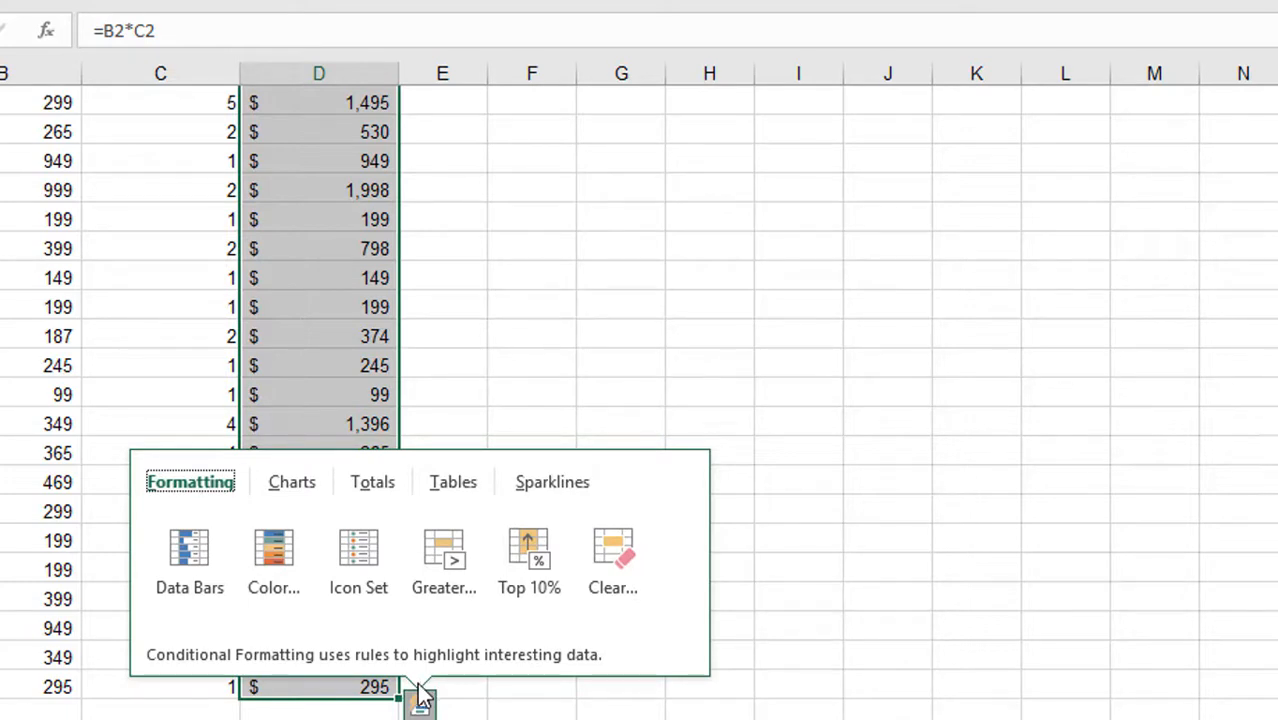
pyautogui.moveTo(430, 475)
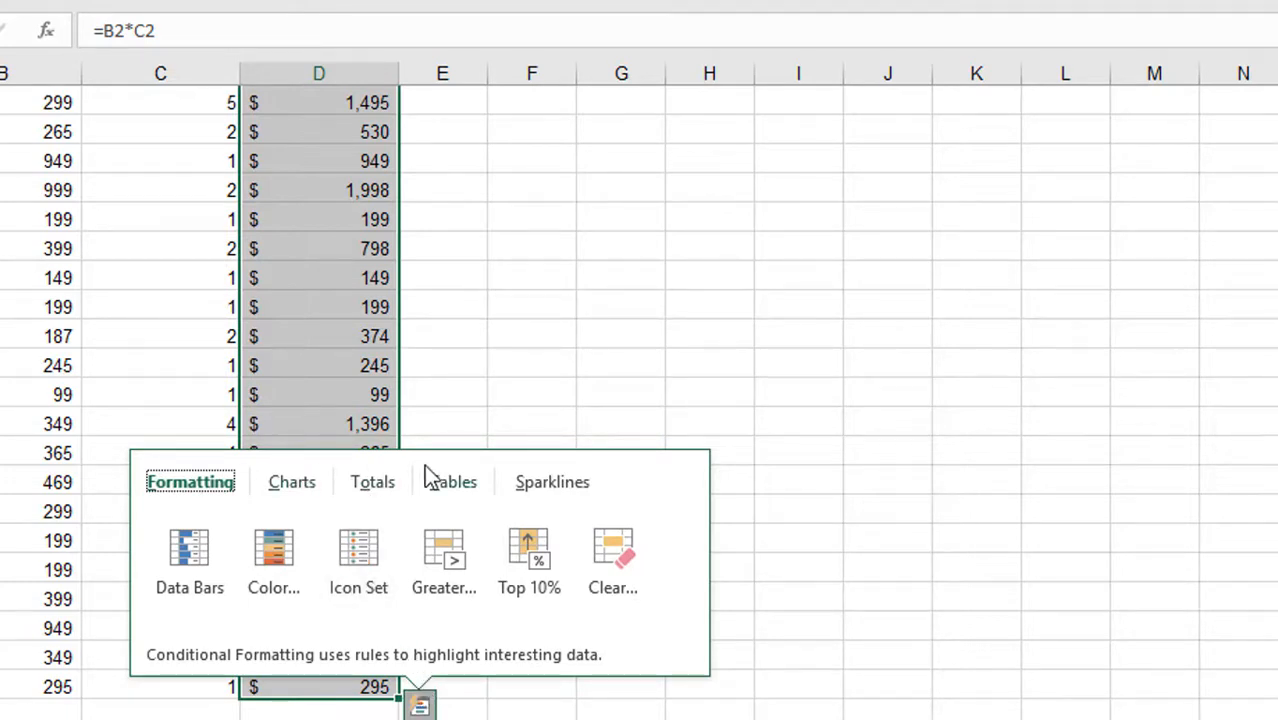
pyautogui.click(372, 481)
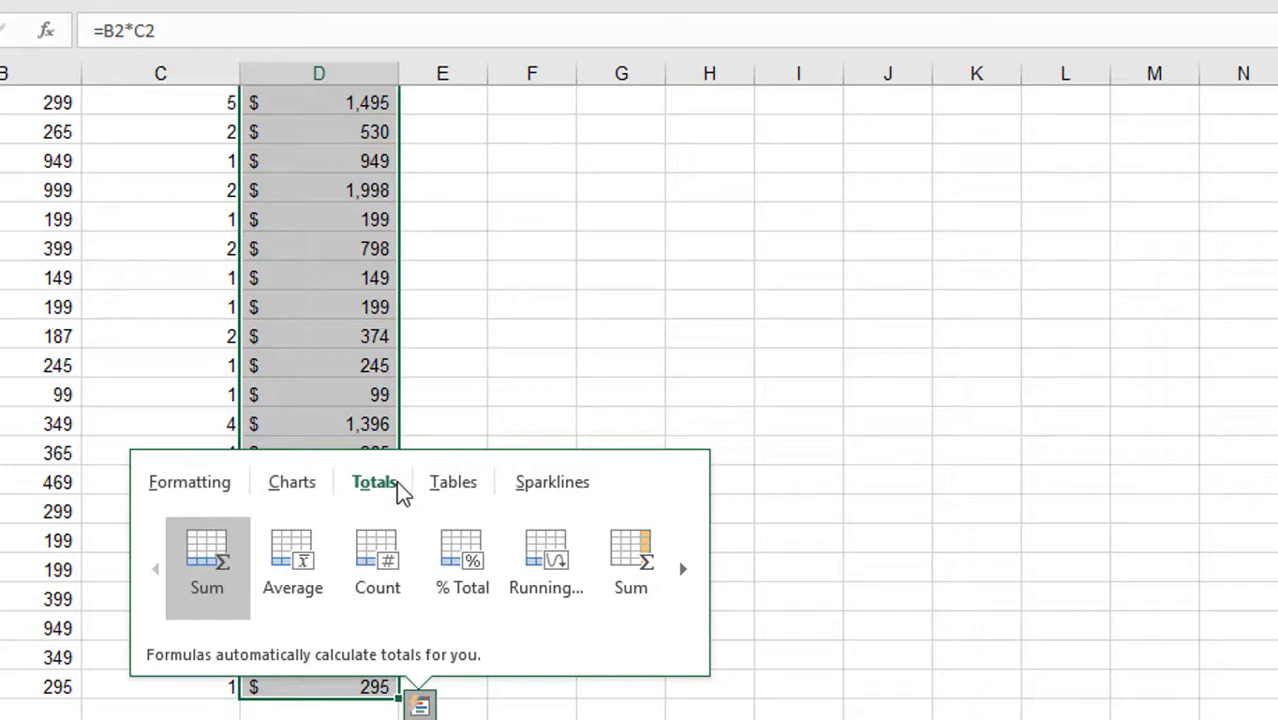
pyautogui.moveTo(420, 580)
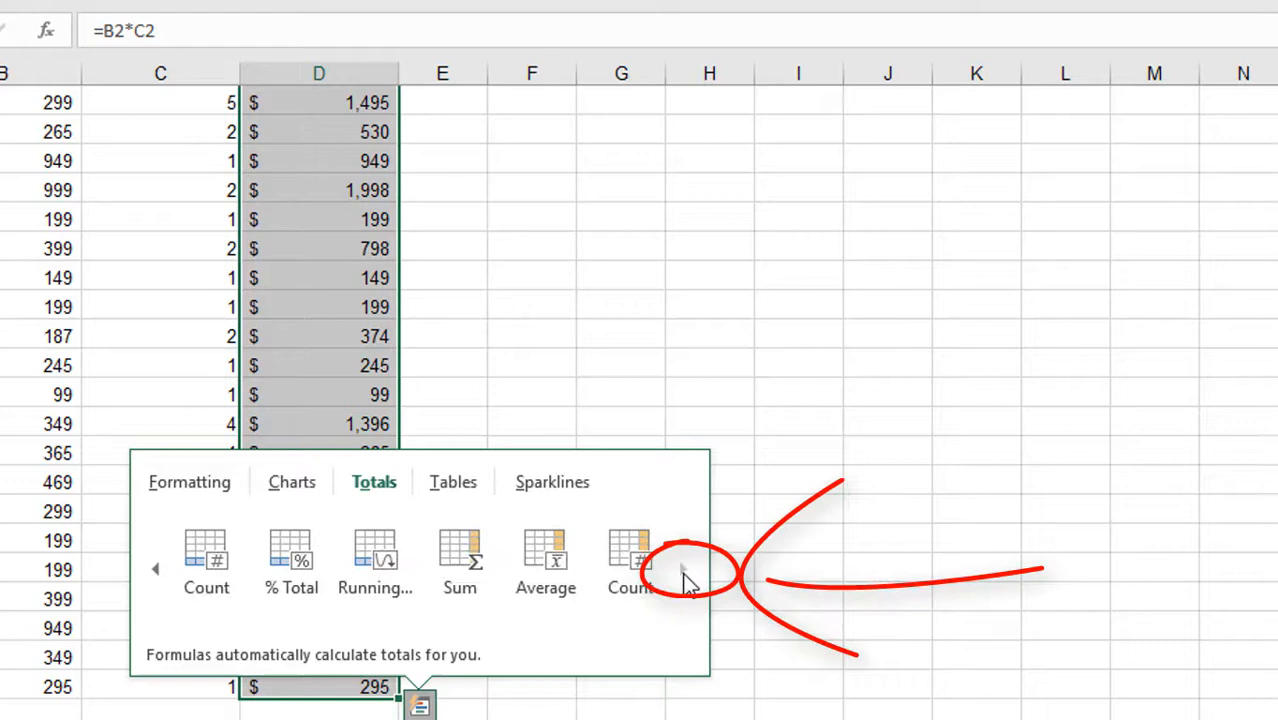
# Step: Apply the vertical Running Total, filling column E up to $95,925
pyautogui.click(155, 568)
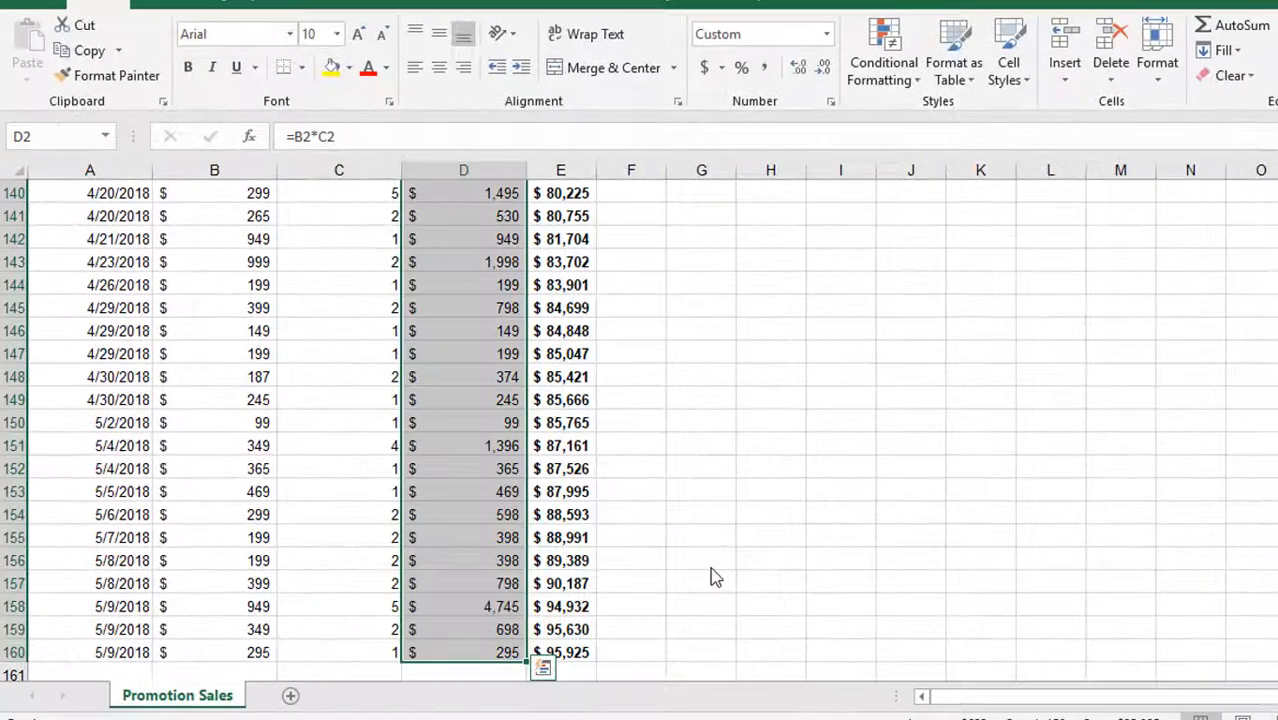
pyautogui.scroll(3)
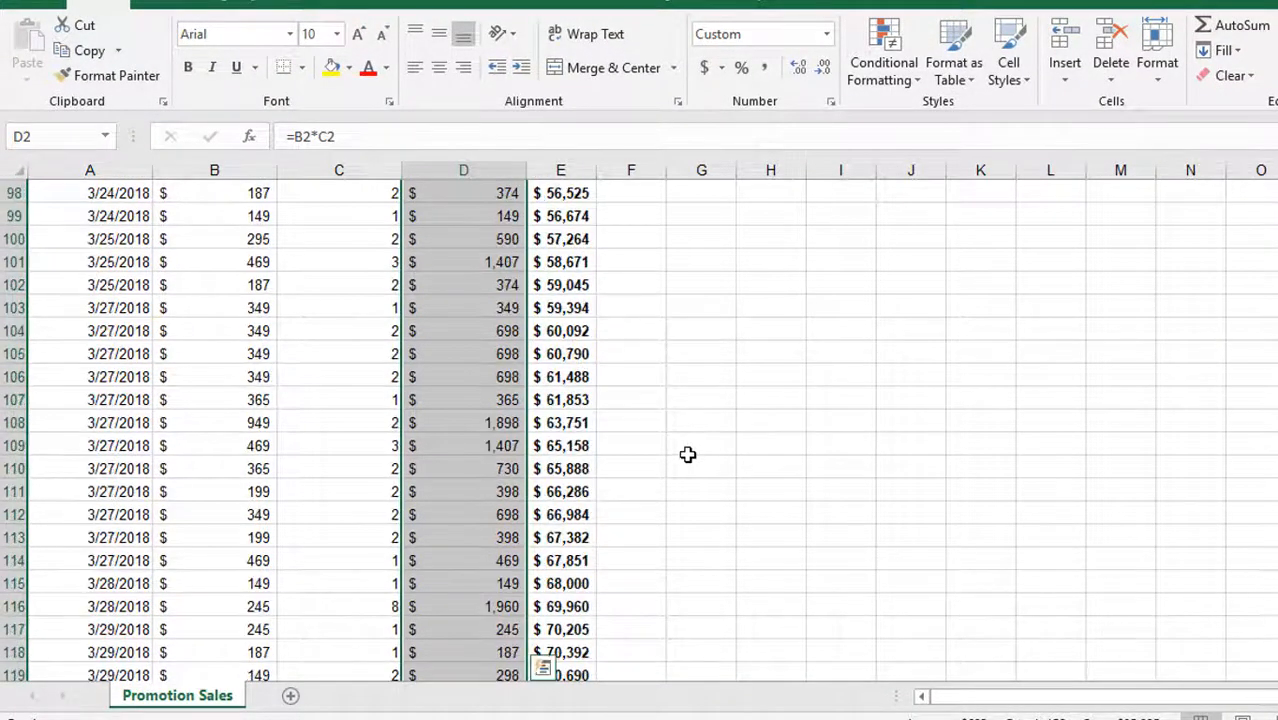